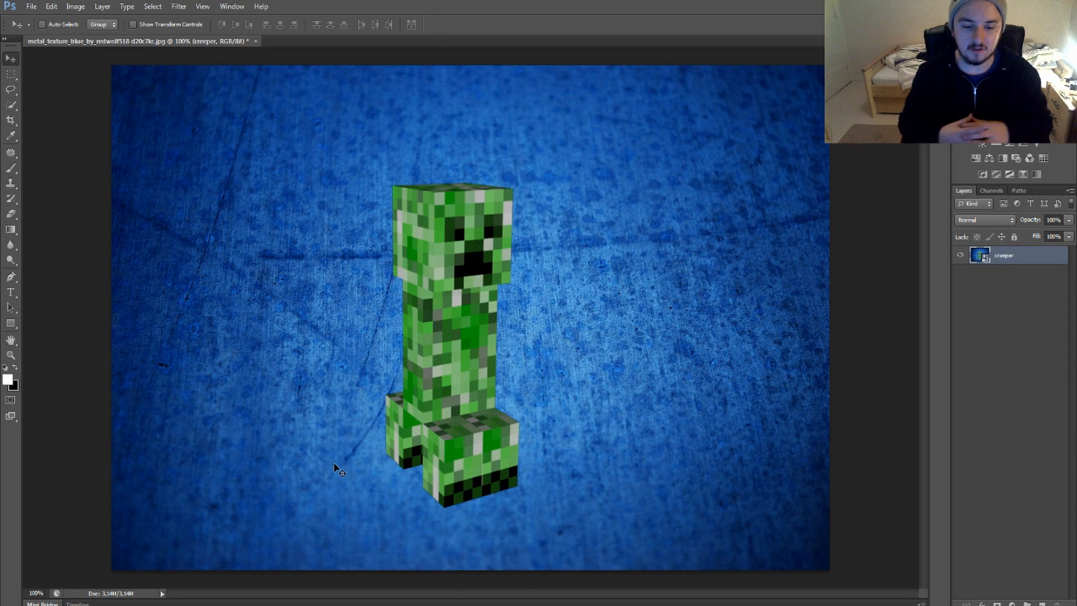
{"action": "mouse_move", "coordinate": [291, 199]}
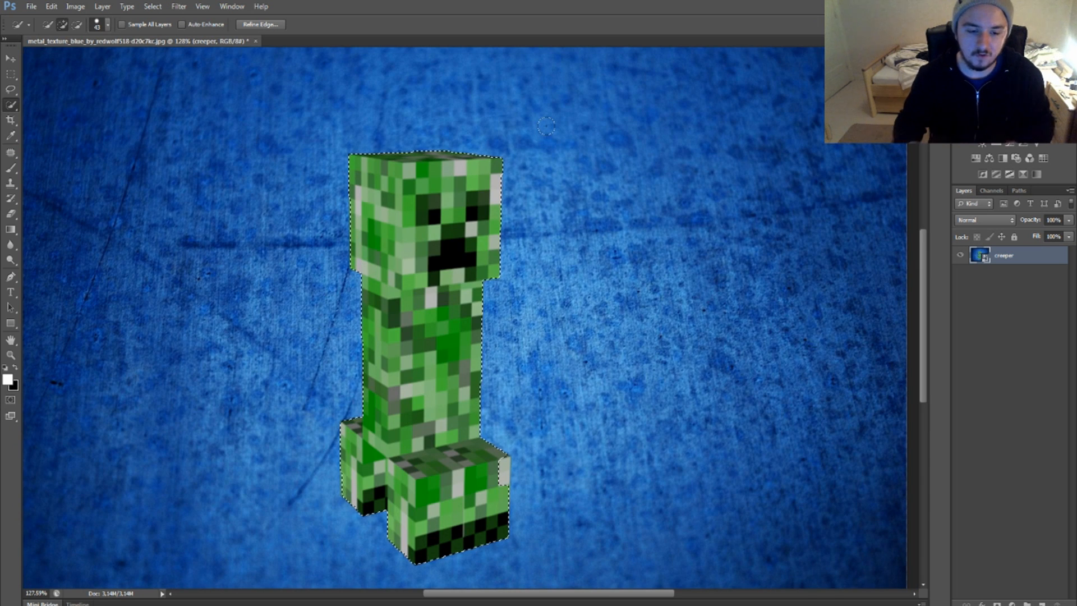
- Copy the selected creeper and paste it onto a new layer above the background
{"action": "key", "text": "ctrl+c"}
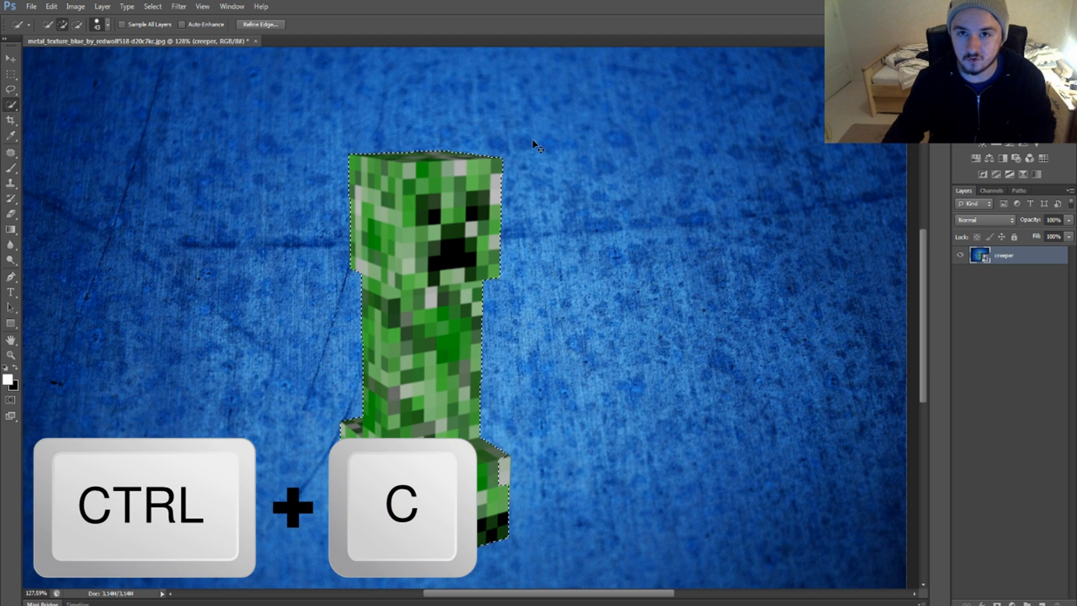
{"action": "key", "text": "ctrl+c"}
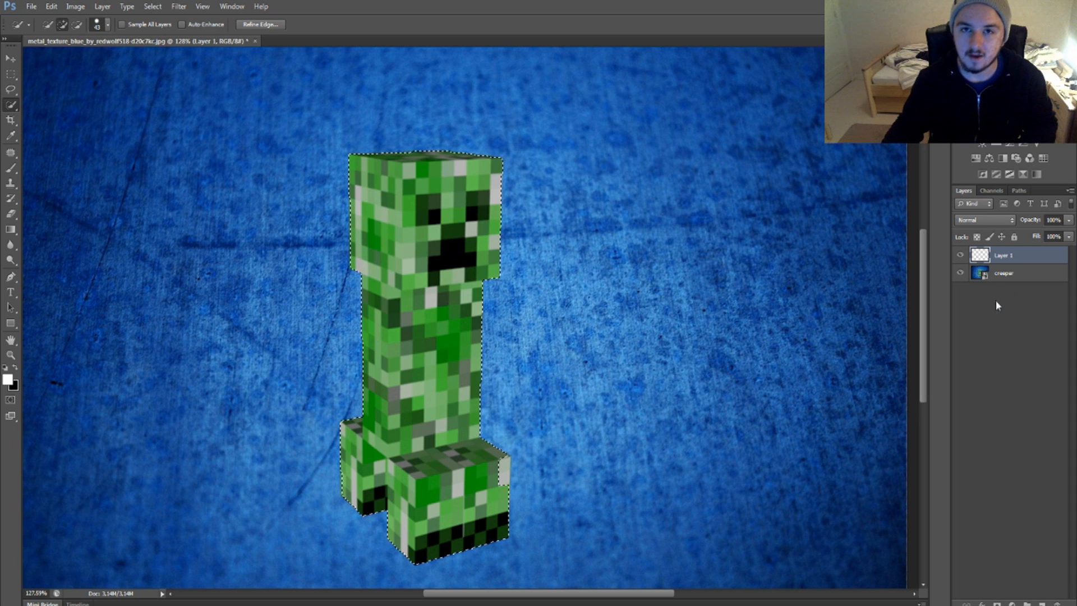
{"action": "key", "text": "ctrl+v"}
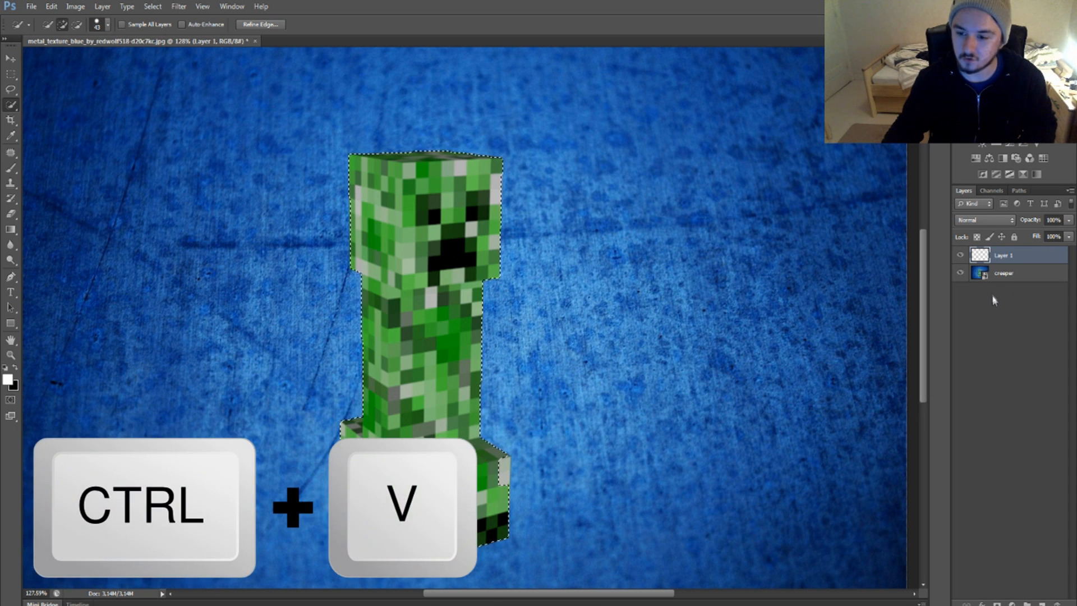
{"action": "key", "text": "ctrl+v"}
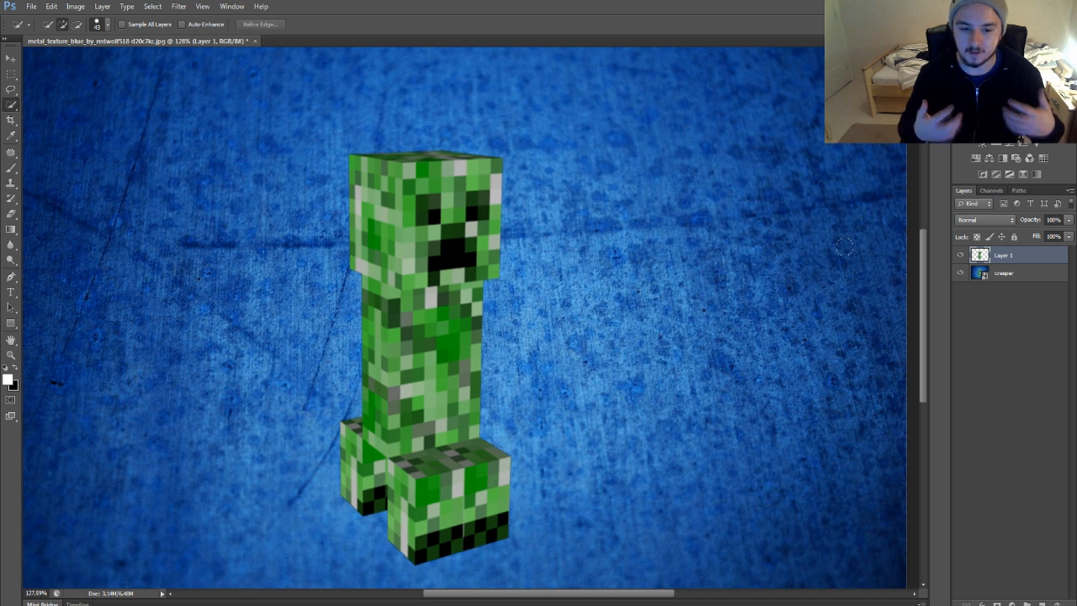
{"action": "mouse_move", "coordinate": [356, 116]}
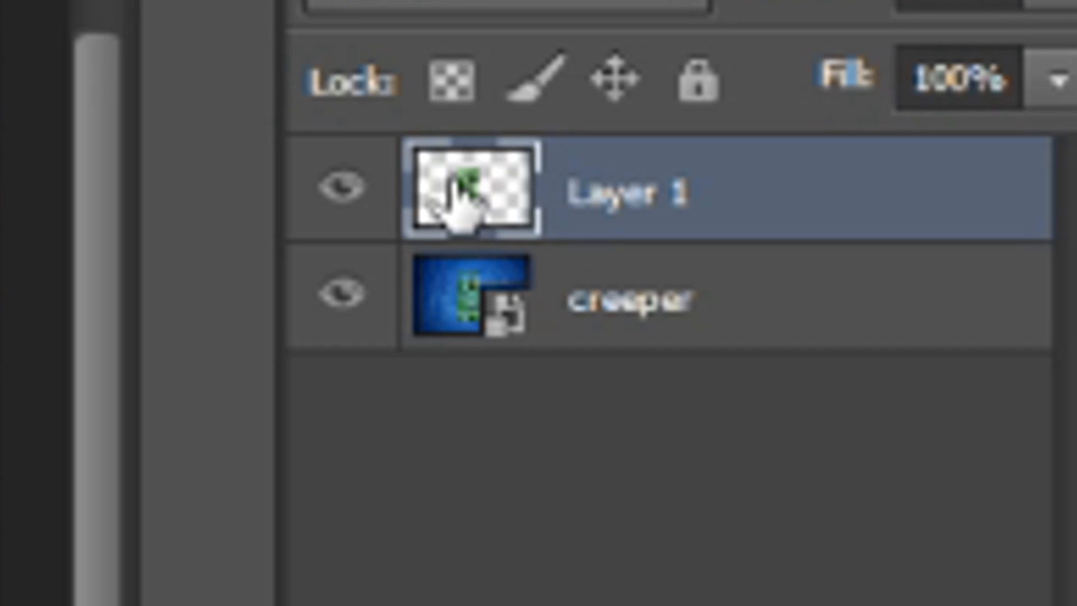
- Enable a Stroke layer style on Layer 1 and increase its size for a thick outline
{"action": "right_click", "coordinate": [453, 189]}
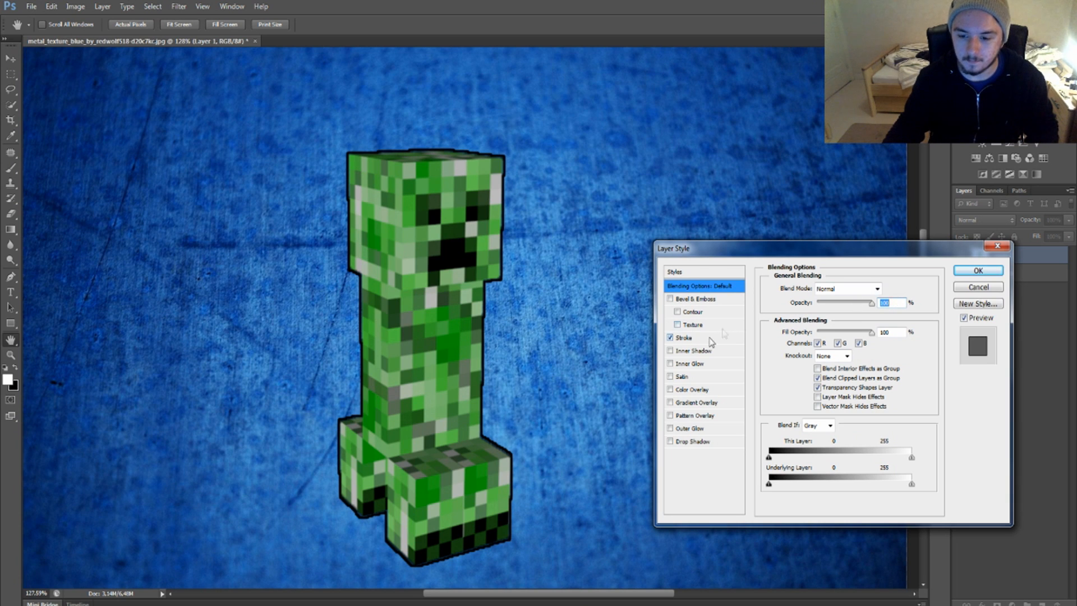
{"action": "left_click", "coordinate": [682, 337]}
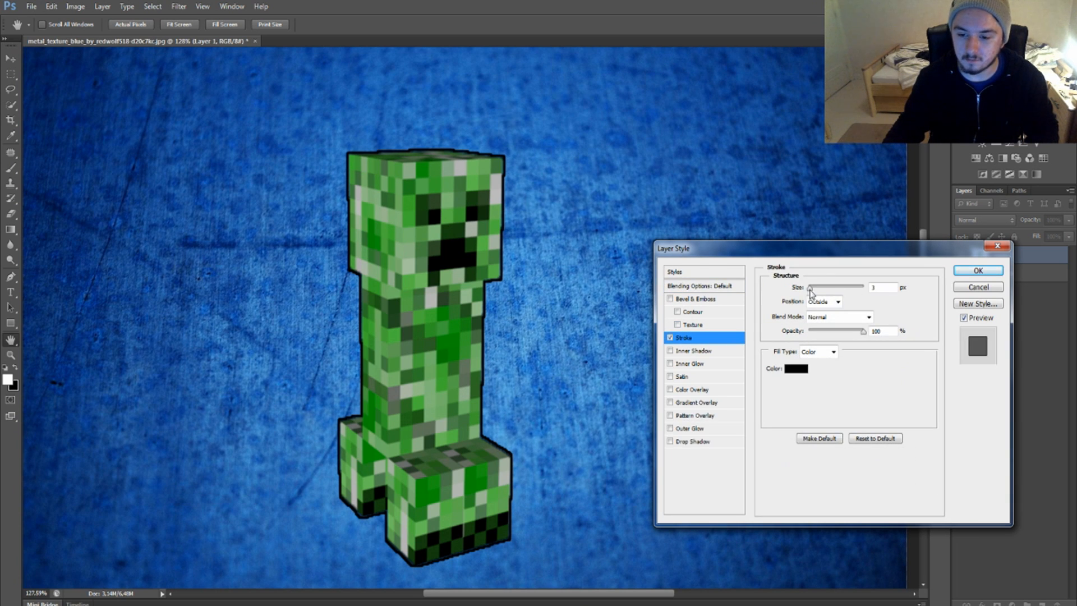
{"action": "left_click_drag", "start_coordinate": [829, 287], "coordinate": [865, 286]}
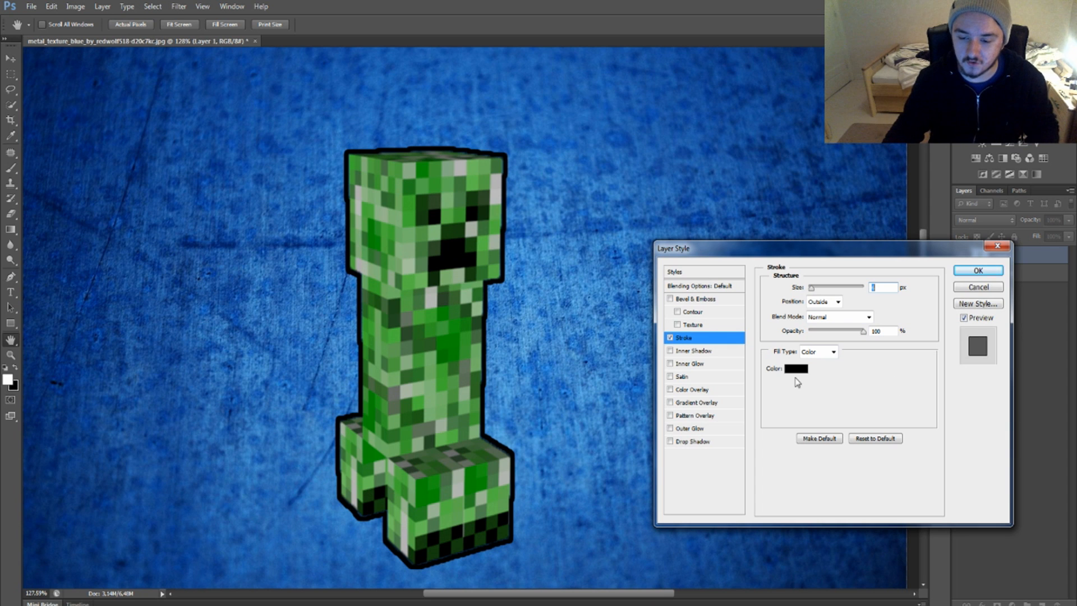
- Change the stroke colour to white in the Color Picker and move the Layer Style dialog aside
{"action": "left_click", "coordinate": [795, 369]}
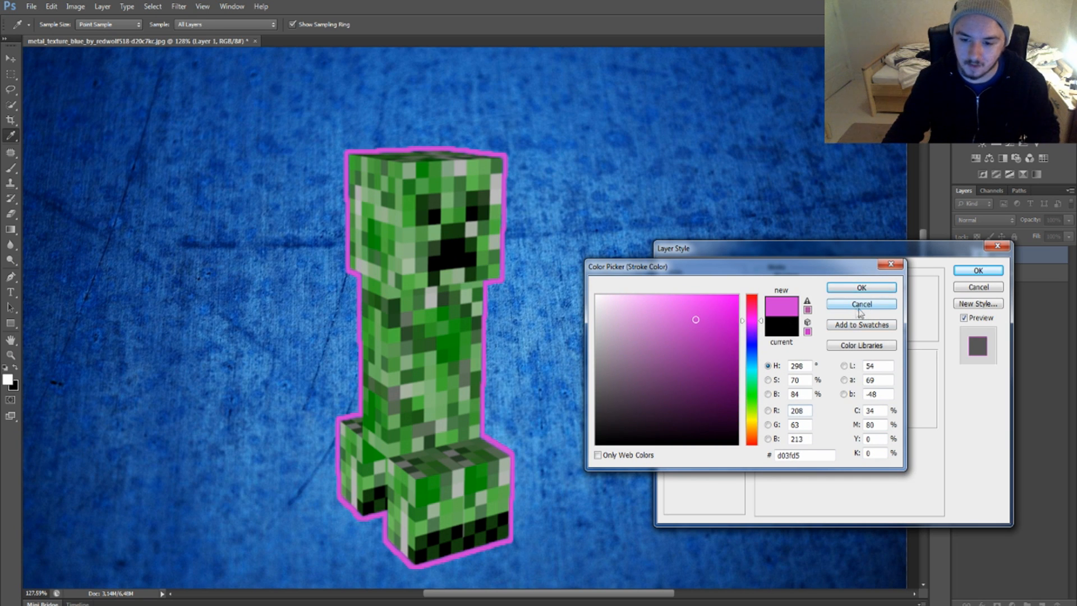
{"action": "left_click", "coordinate": [860, 303]}
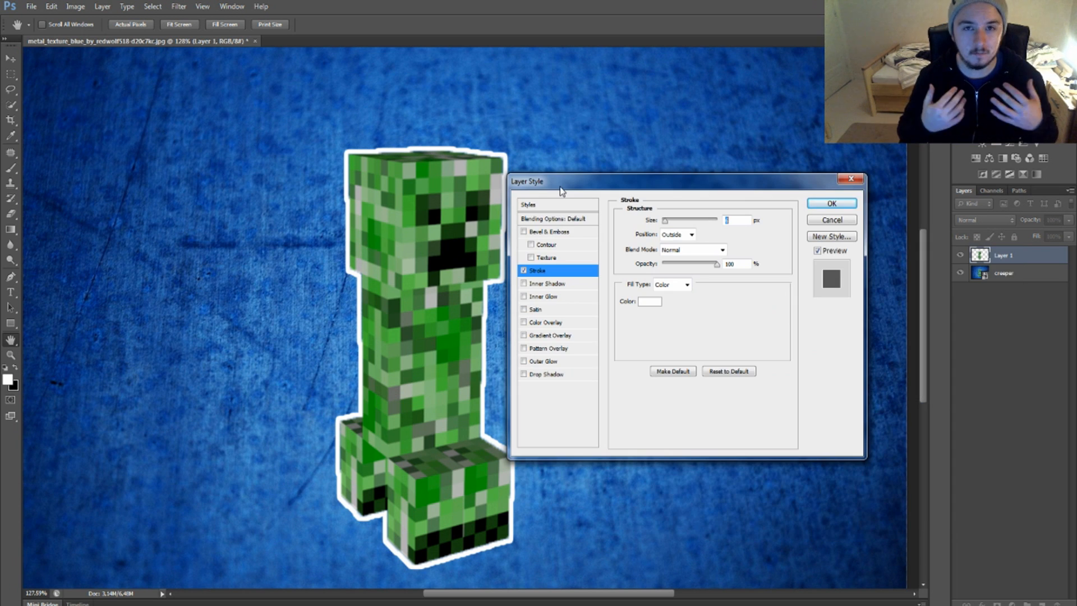
{"action": "left_click_drag", "start_coordinate": [560, 180], "coordinate": [597, 169]}
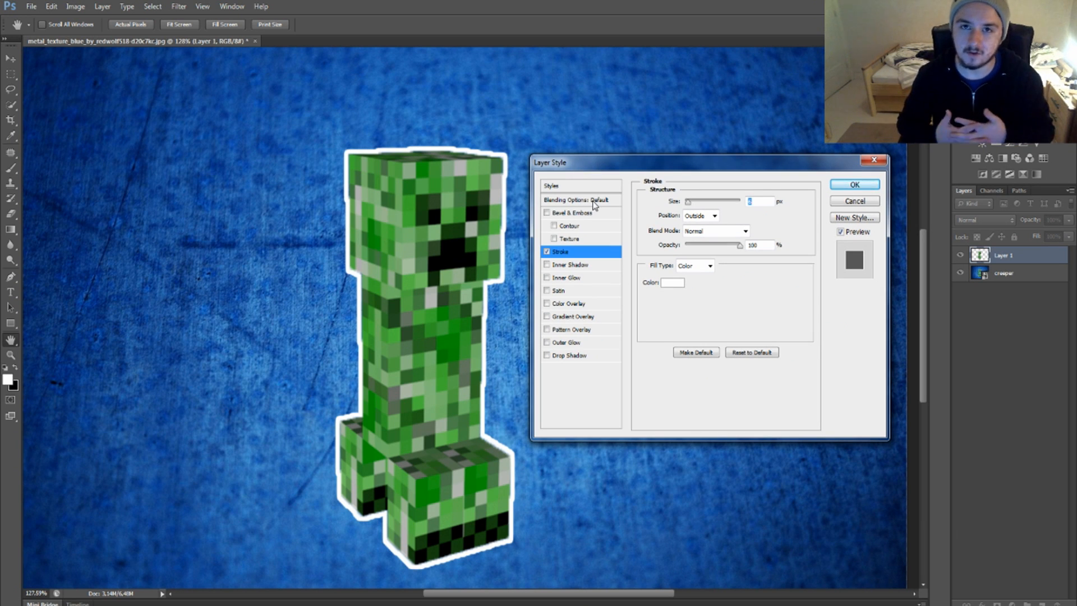
{"action": "mouse_move", "coordinate": [573, 199]}
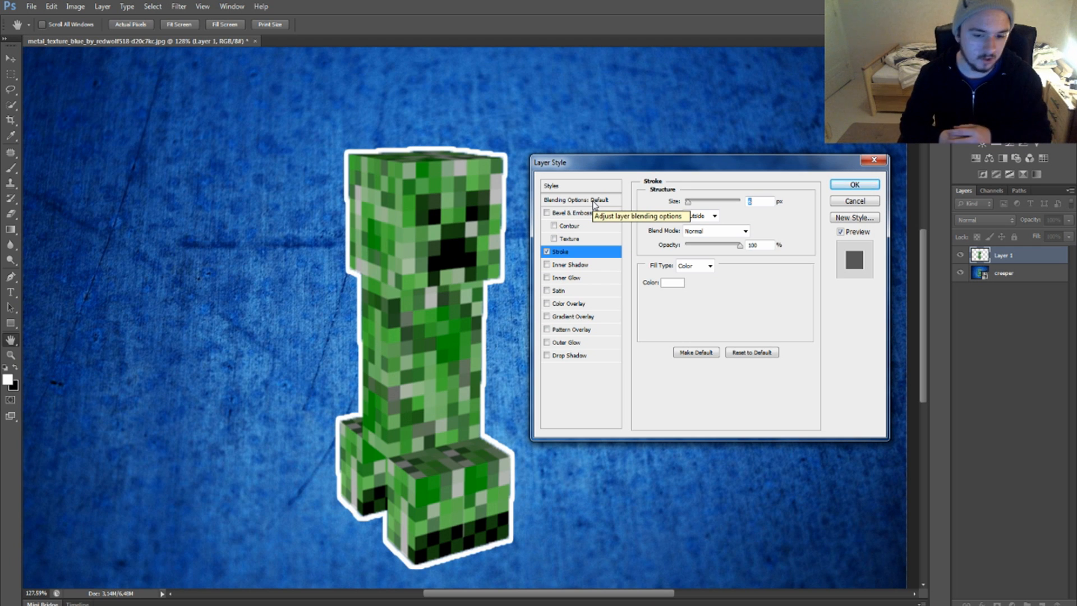